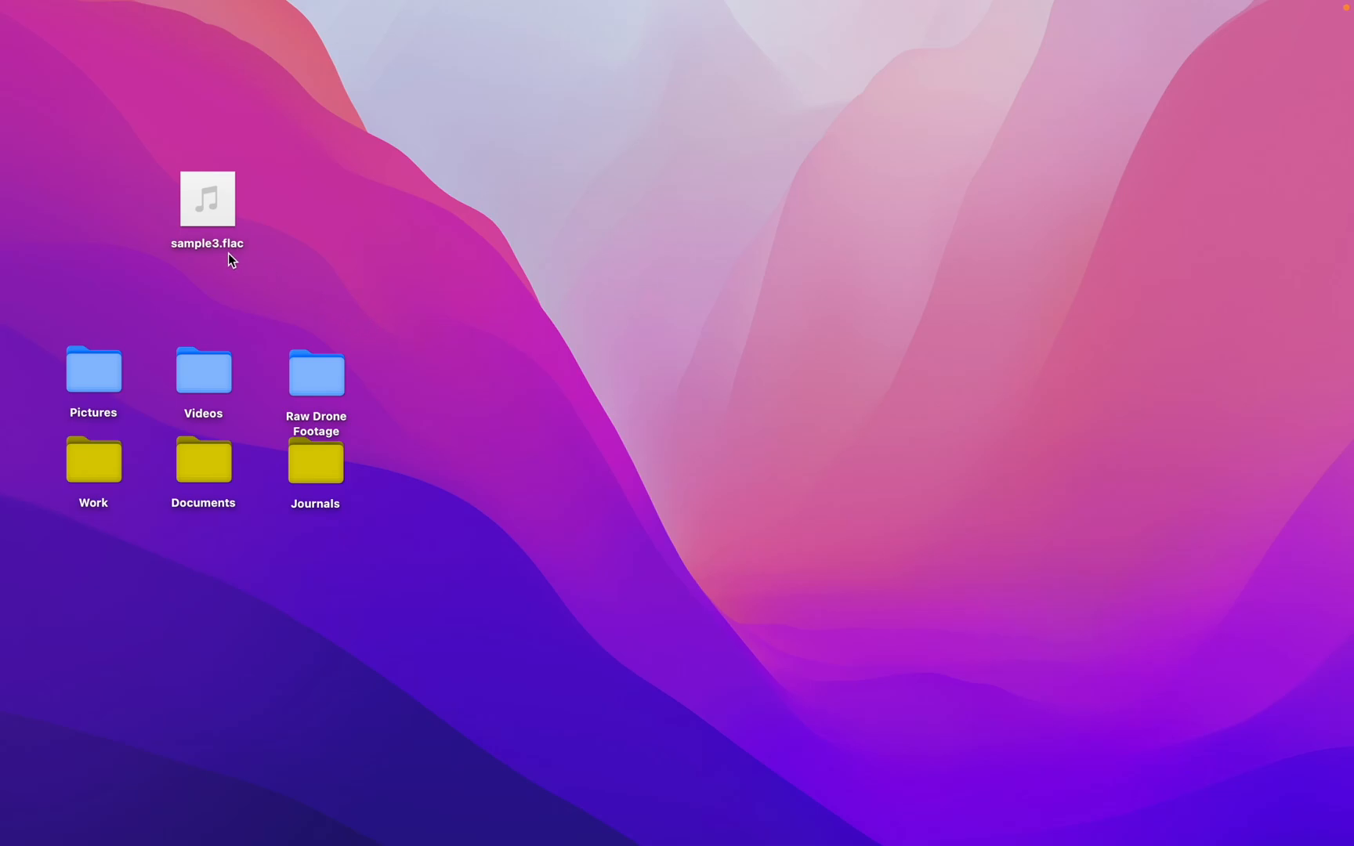
Step: Search Spotlight for 'waltr' and launch WALTR PRO
{"action": "type", "text": "waltr 2"}
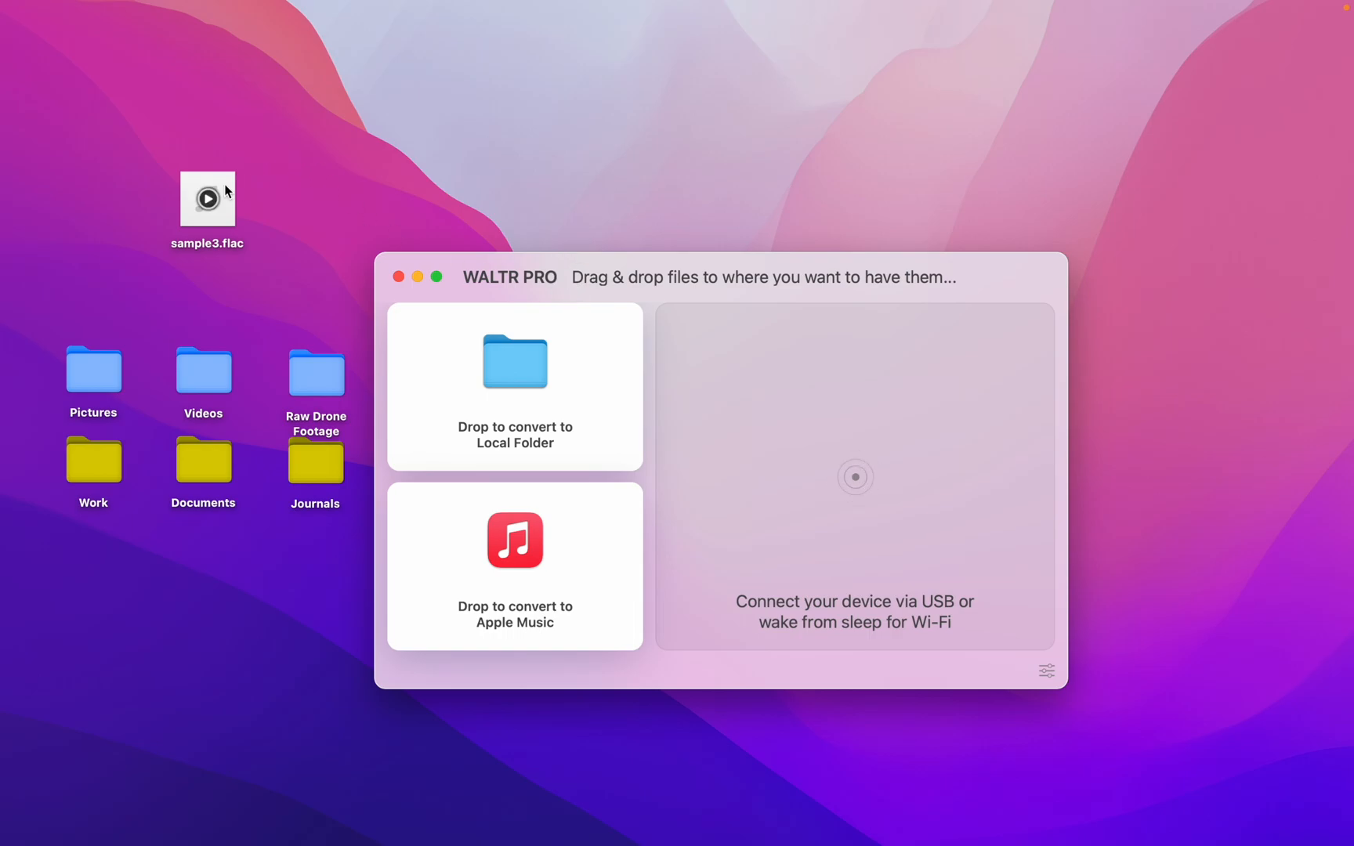
{"action": "mouse_move", "coordinate": [226, 191]}
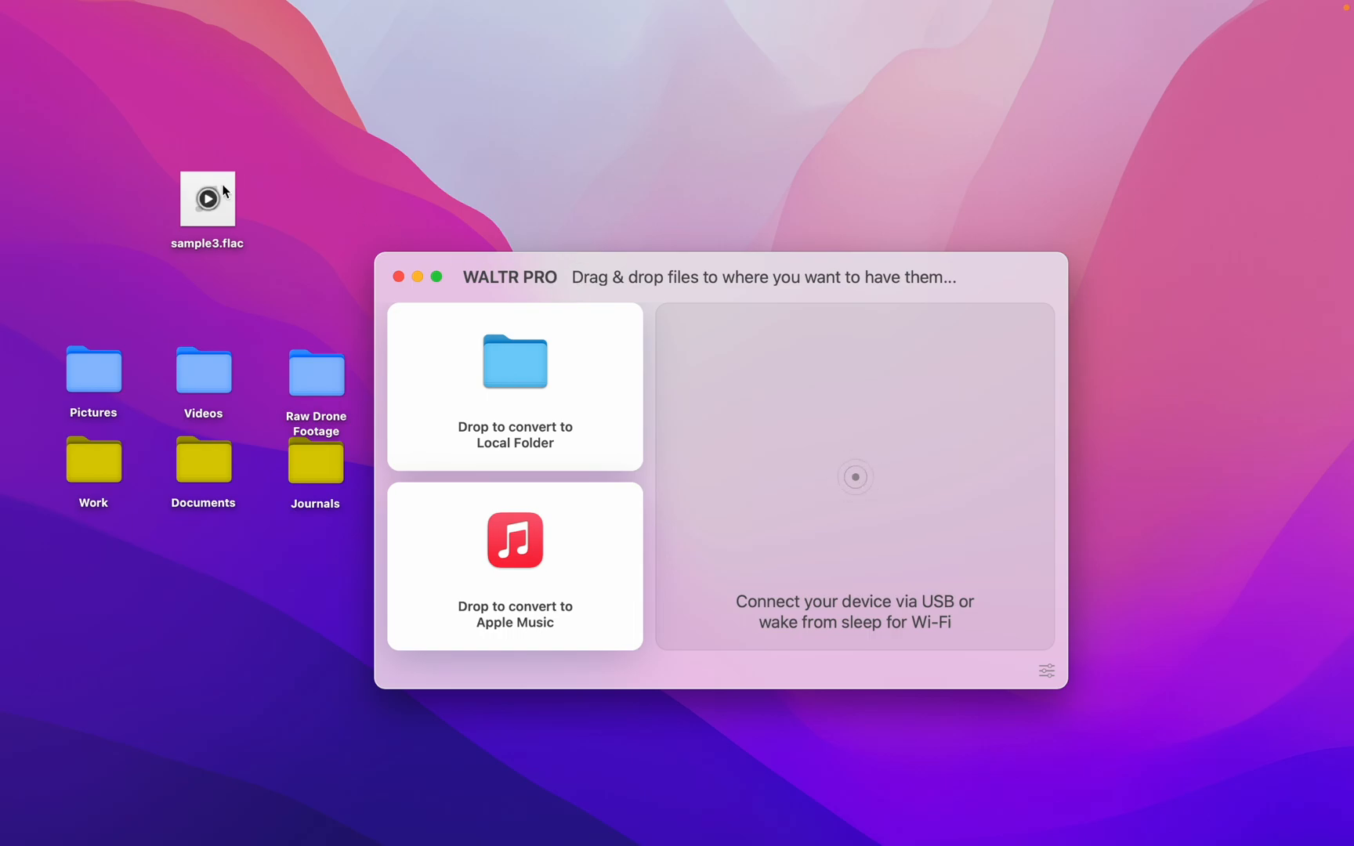
Step: Drop sample3.flac onto the 'Drop to convert to Local Folder' tile to create sample3.m4a
{"action": "left_click_drag", "start_coordinate": [207, 200], "coordinate": [514, 388]}
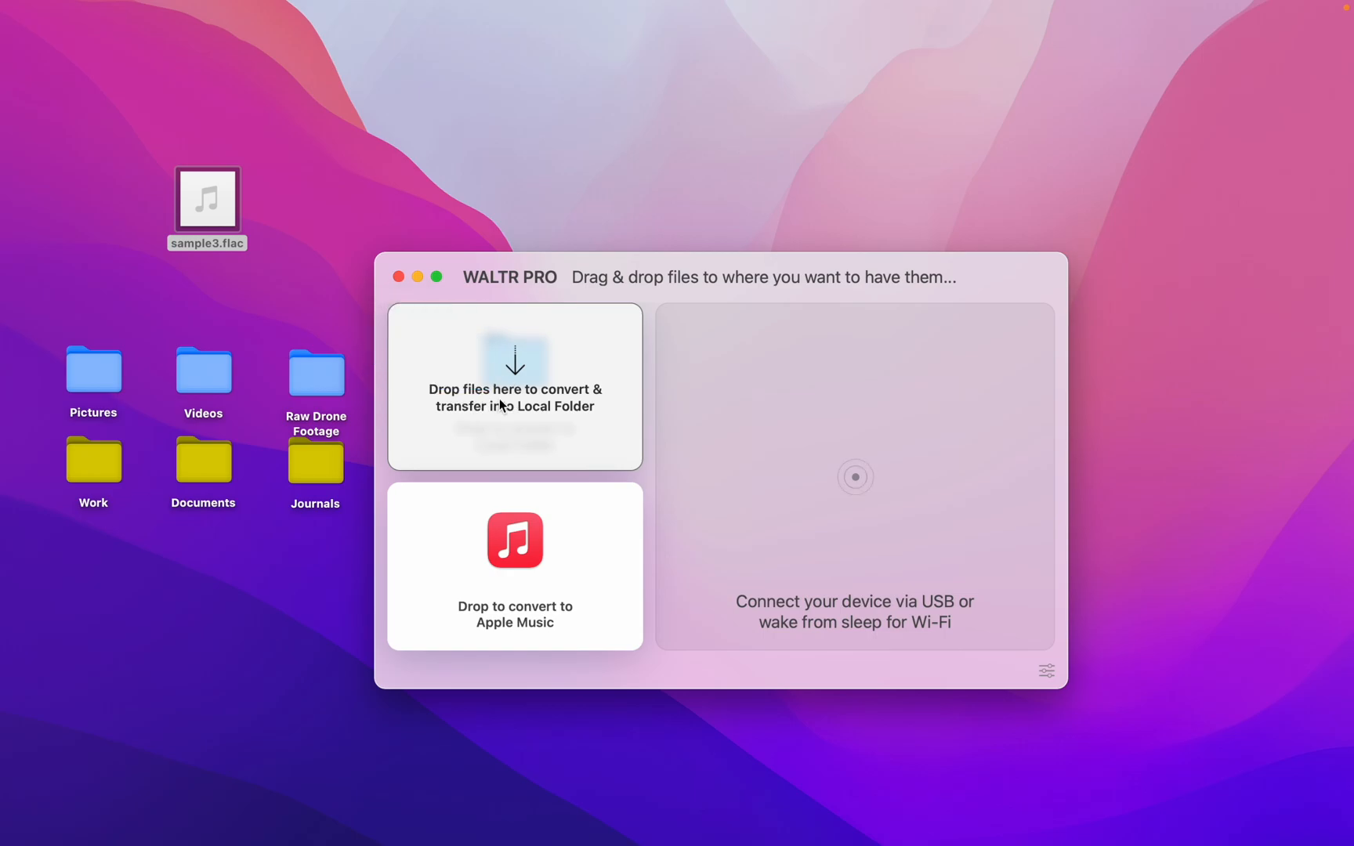
{"action": "left_click_drag", "start_coordinate": [206, 207], "coordinate": [514, 388]}
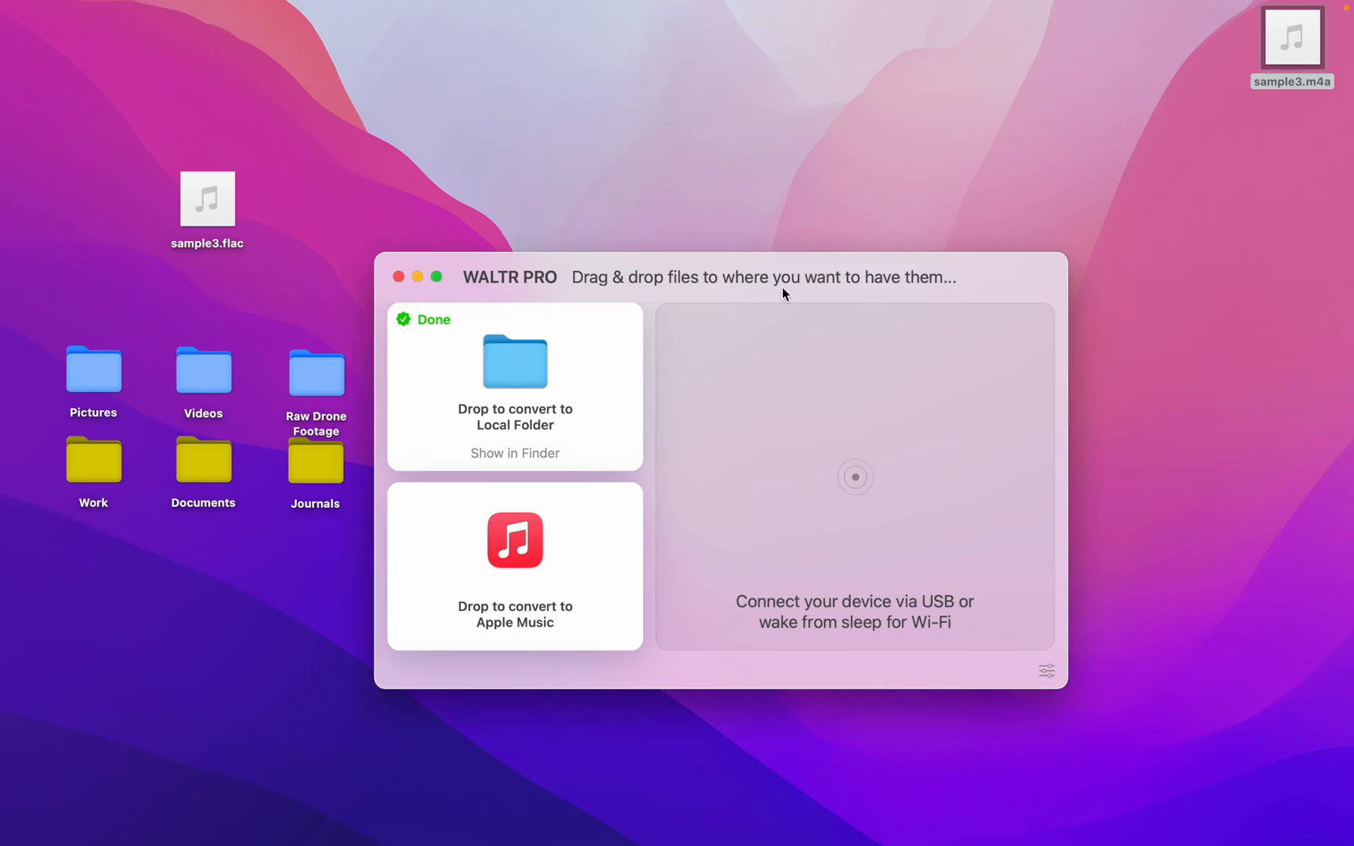
{"action": "left_click", "coordinate": [1044, 671]}
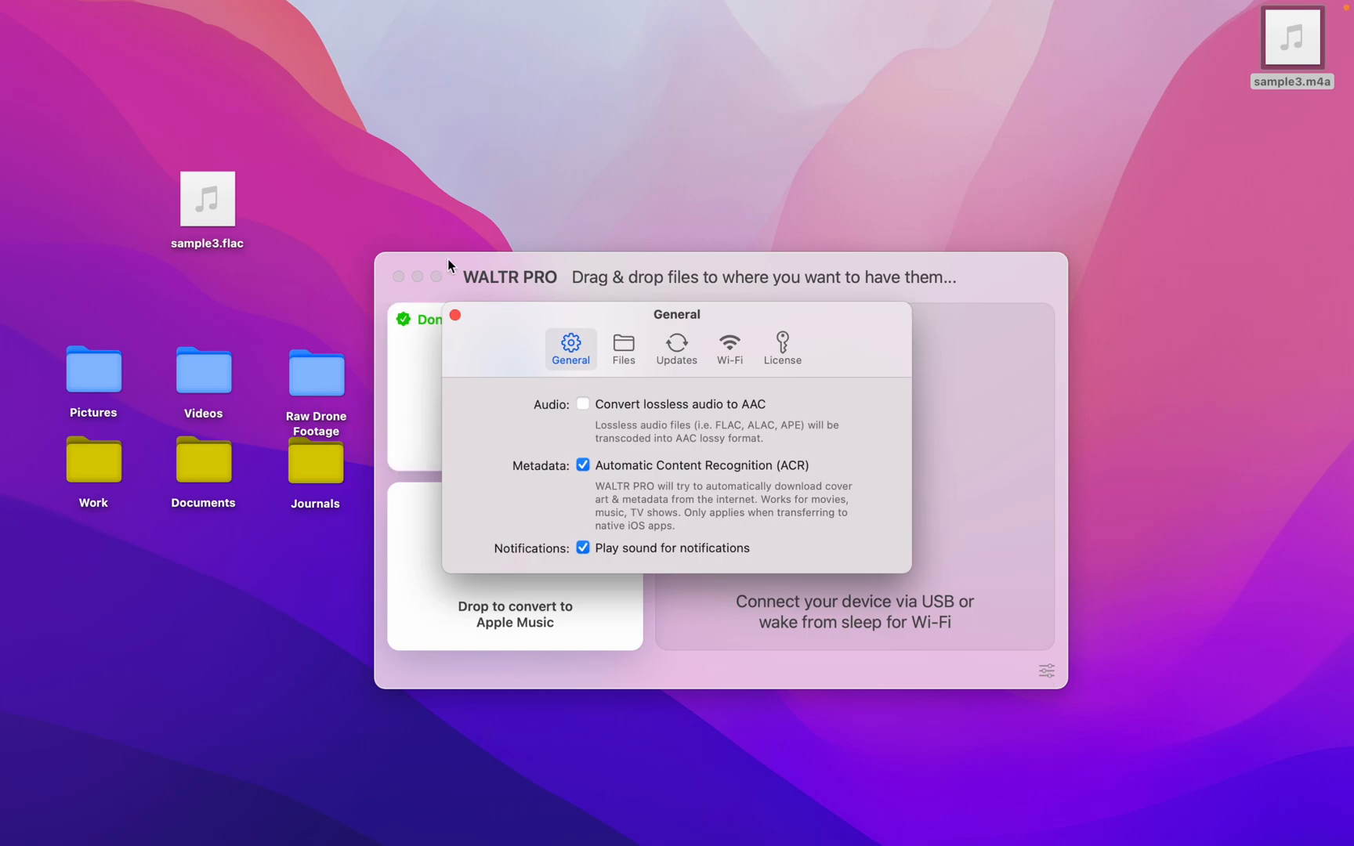
{"action": "left_click", "coordinate": [623, 348]}
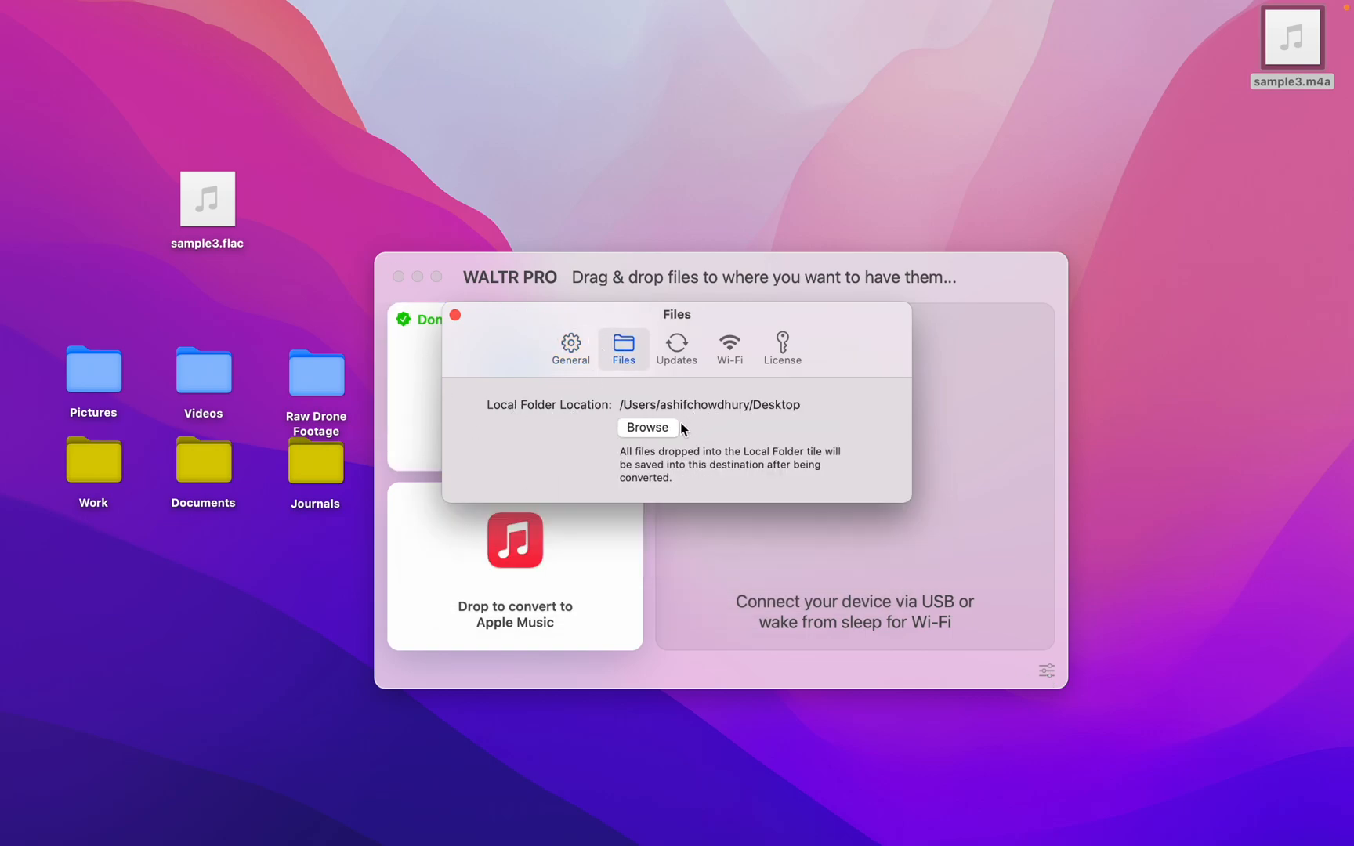
{"action": "left_click", "coordinate": [728, 349]}
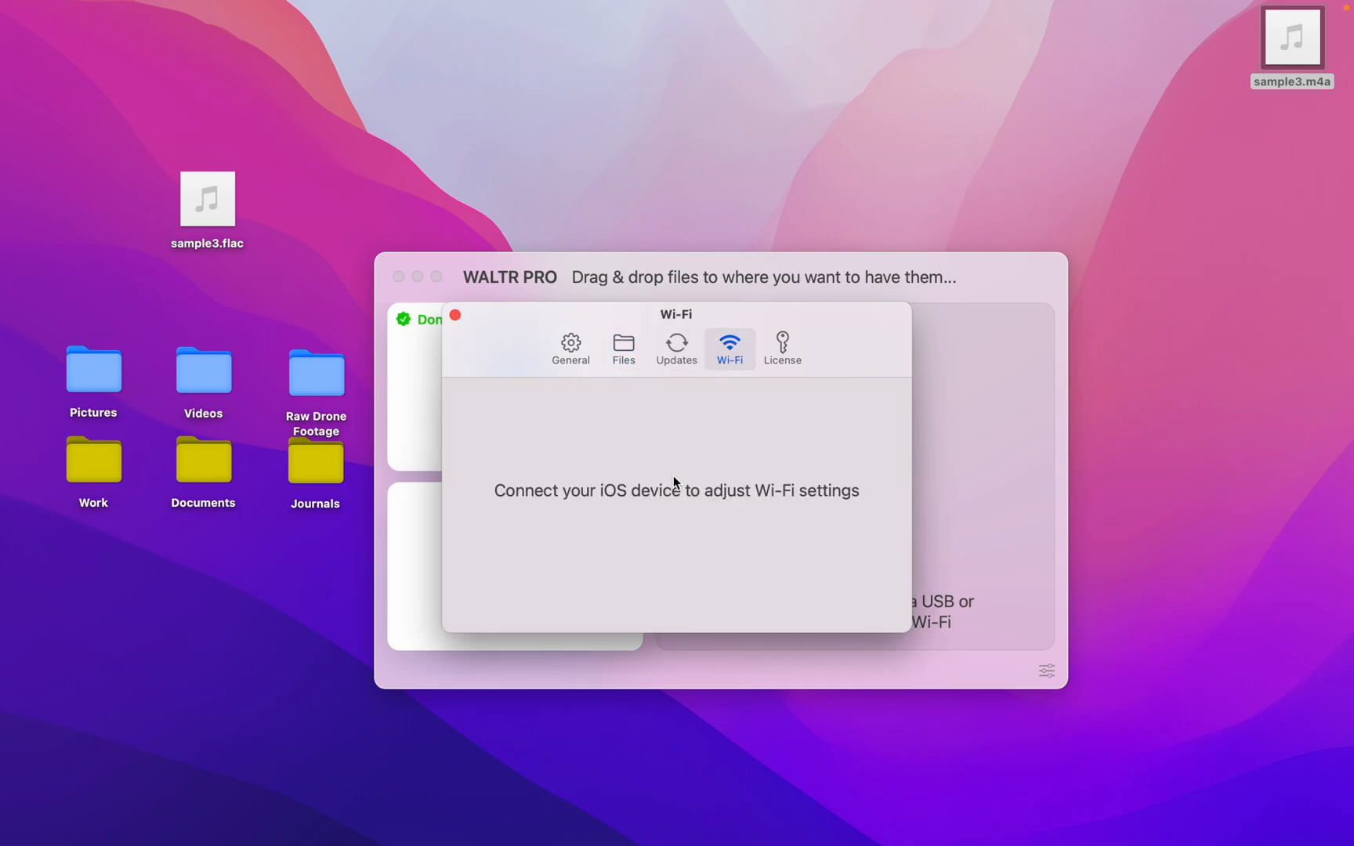
{"action": "mouse_move", "coordinate": [729, 365]}
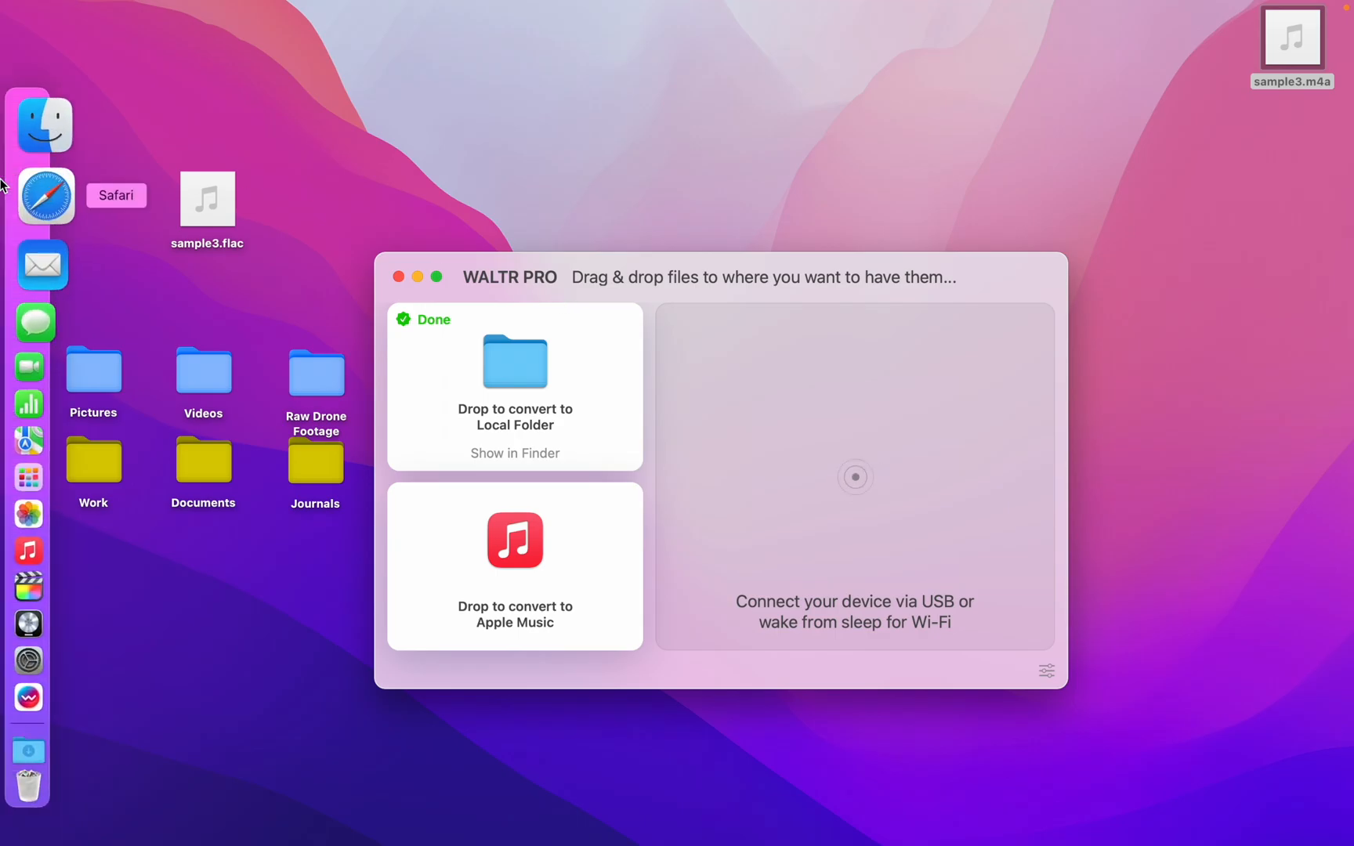
Step: Open Safari, visit WALTR PRO from PRODUCTS, then go to Universal License
{"action": "left_click", "coordinate": [45, 195]}
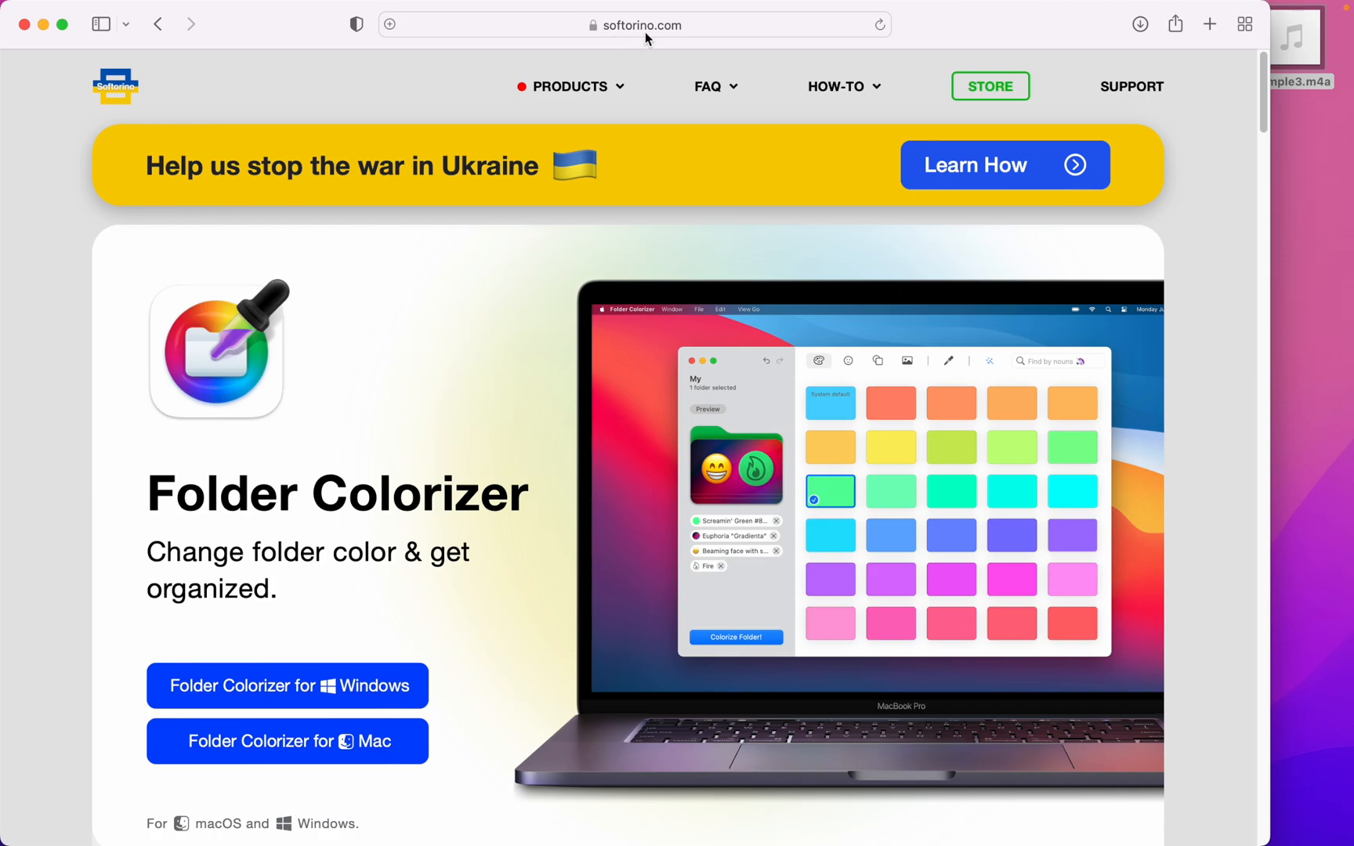
{"action": "mouse_move", "coordinate": [607, 40]}
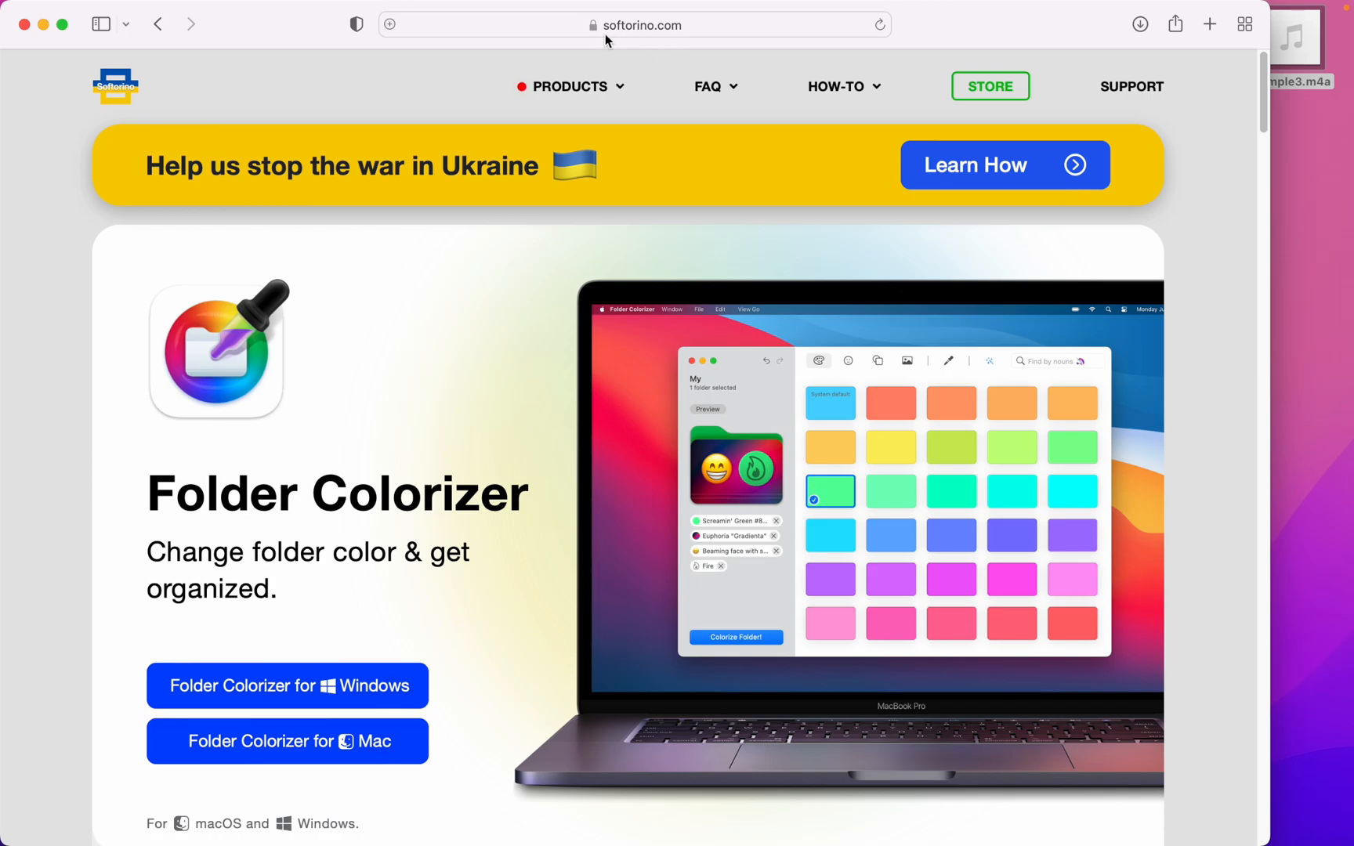
{"action": "mouse_move", "coordinate": [665, 56]}
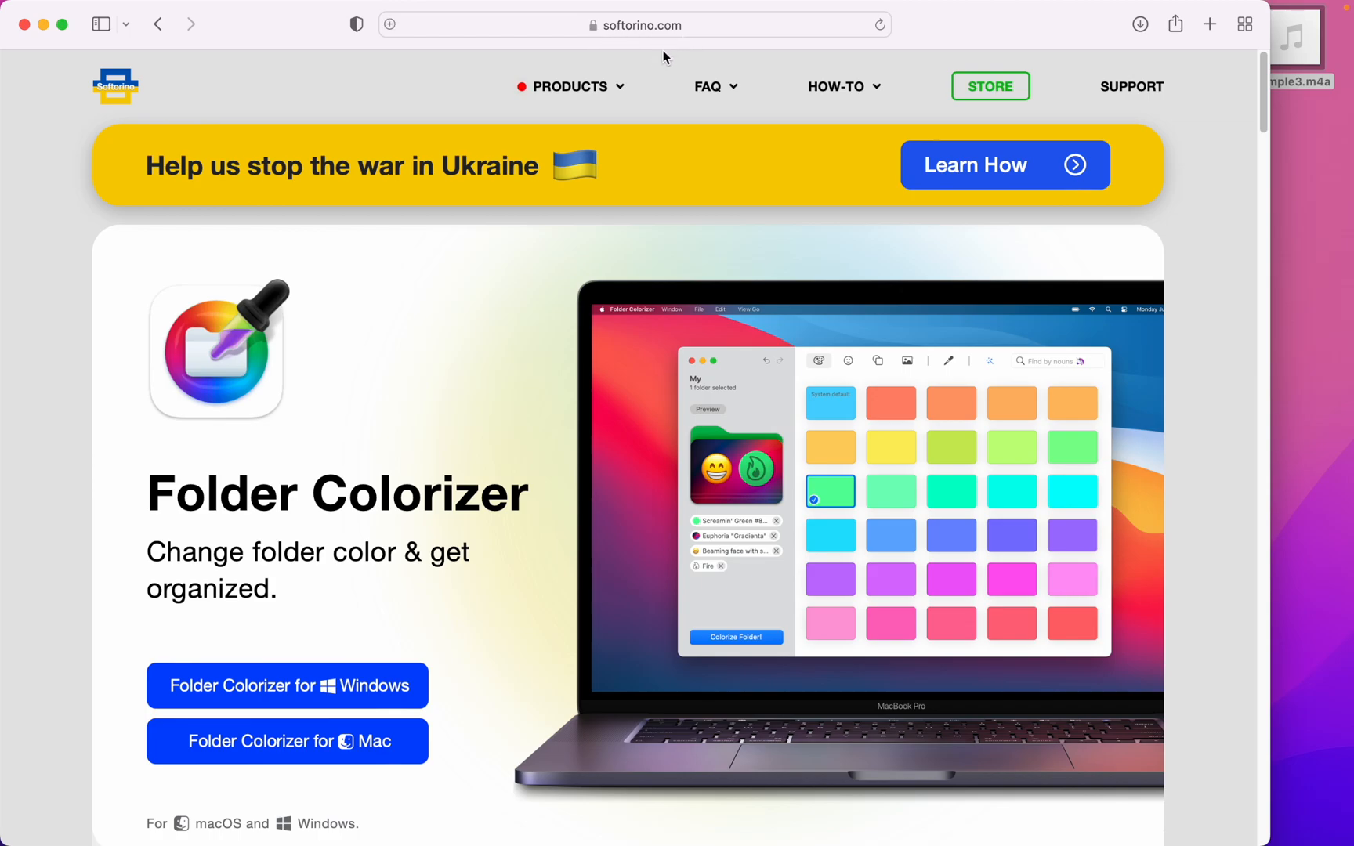
{"action": "left_click", "coordinate": [569, 86]}
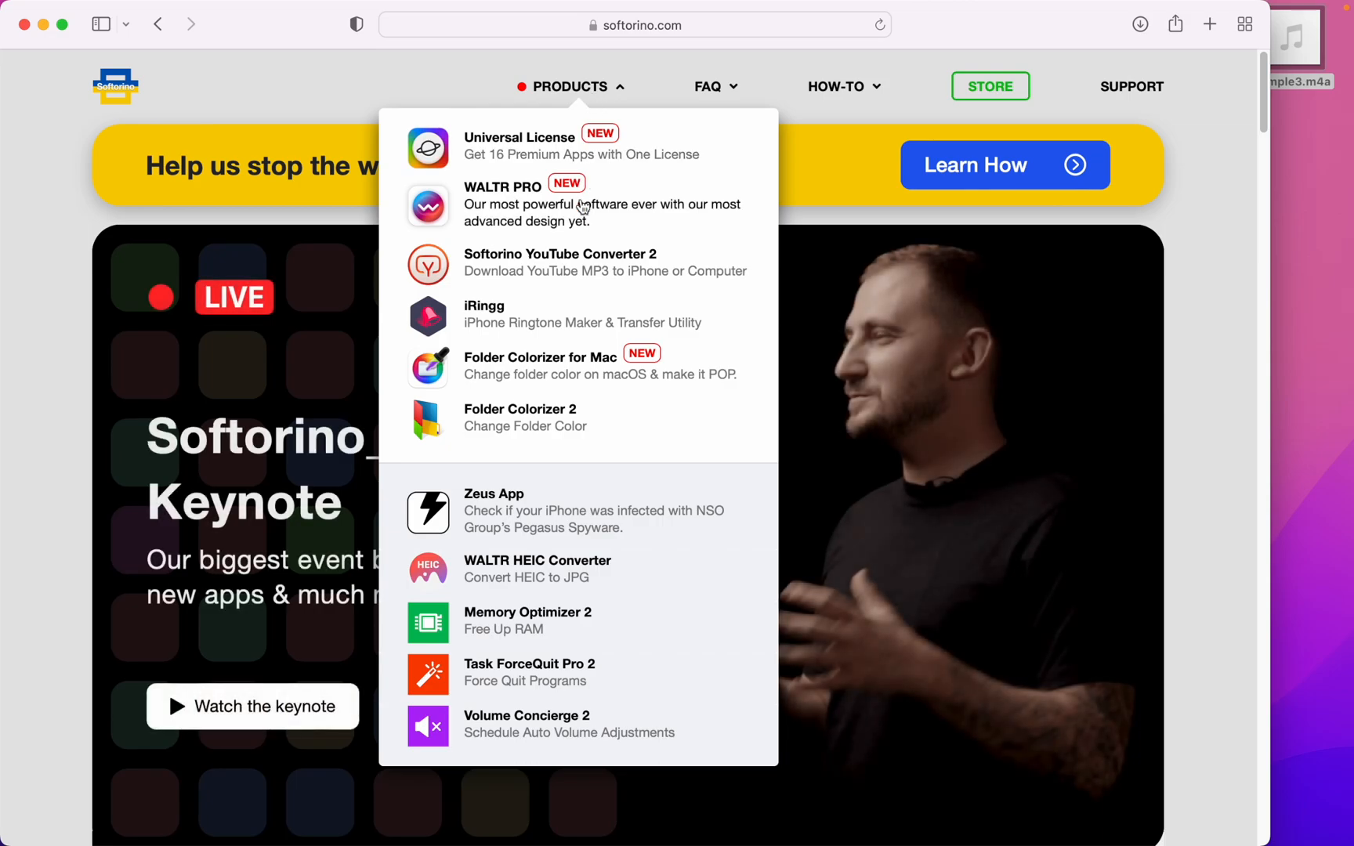
{"action": "left_click", "coordinate": [503, 187]}
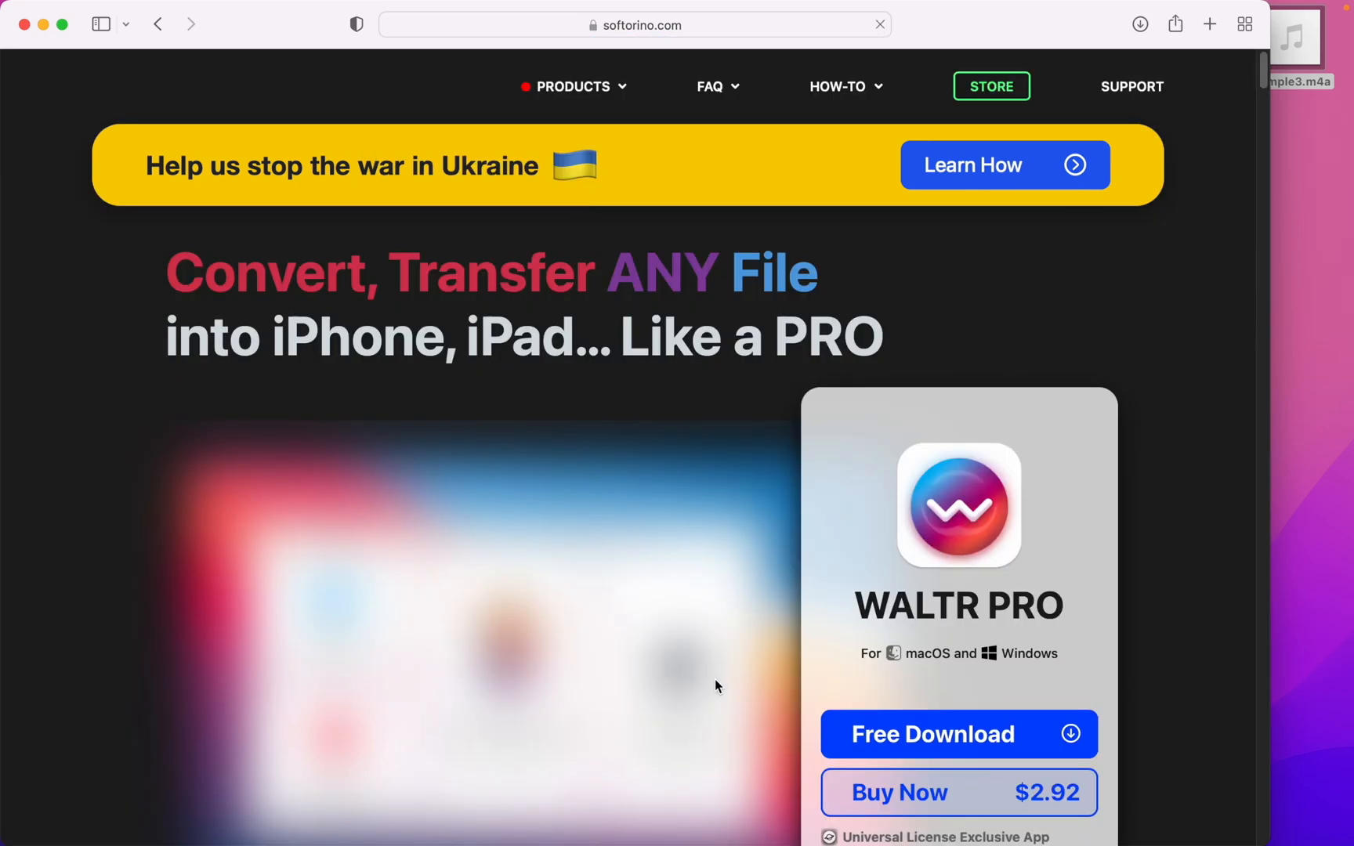
{"action": "scroll", "scroll_direction": "down", "scroll_amount": 3}
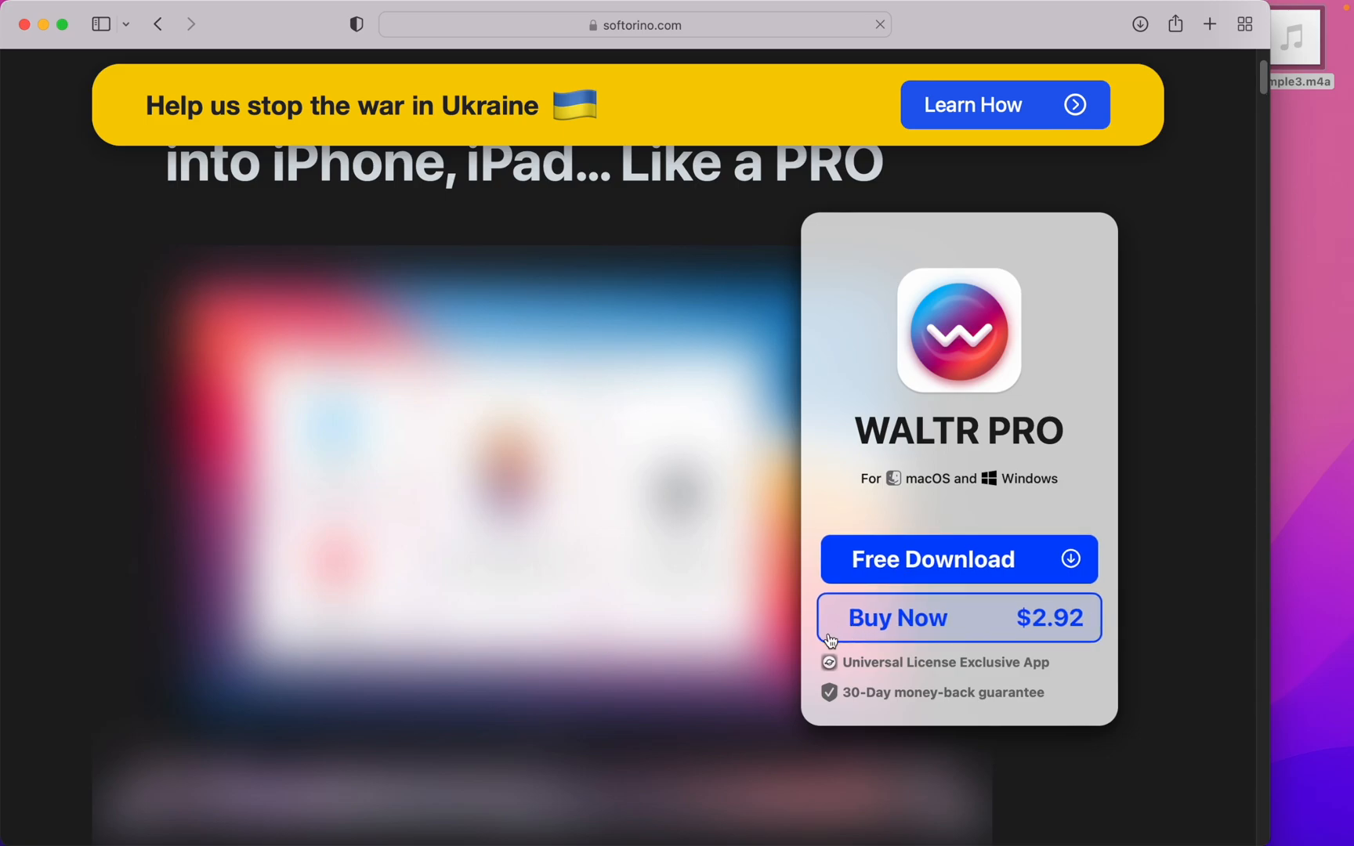
{"action": "left_click", "coordinate": [572, 86]}
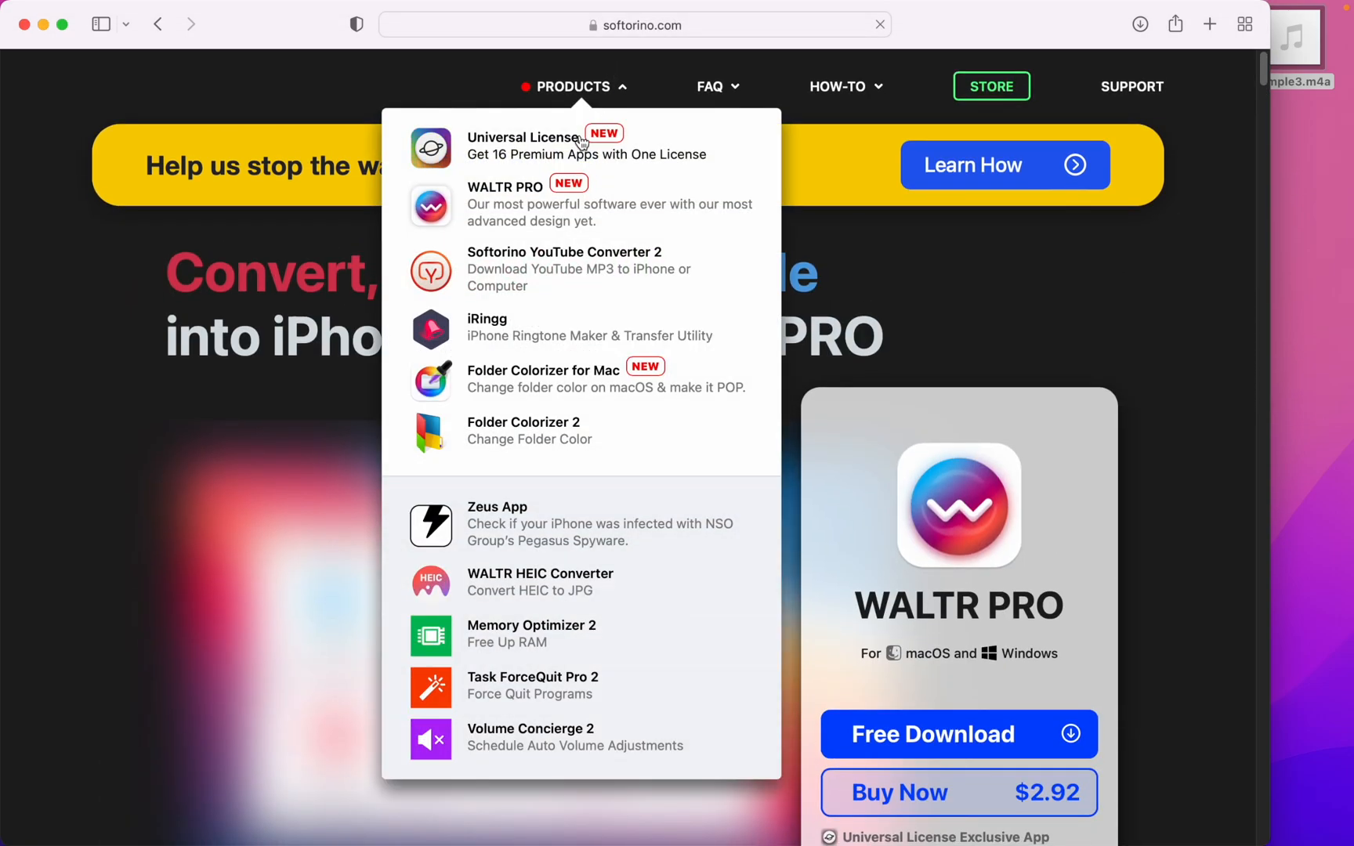
{"action": "left_click", "coordinate": [528, 146]}
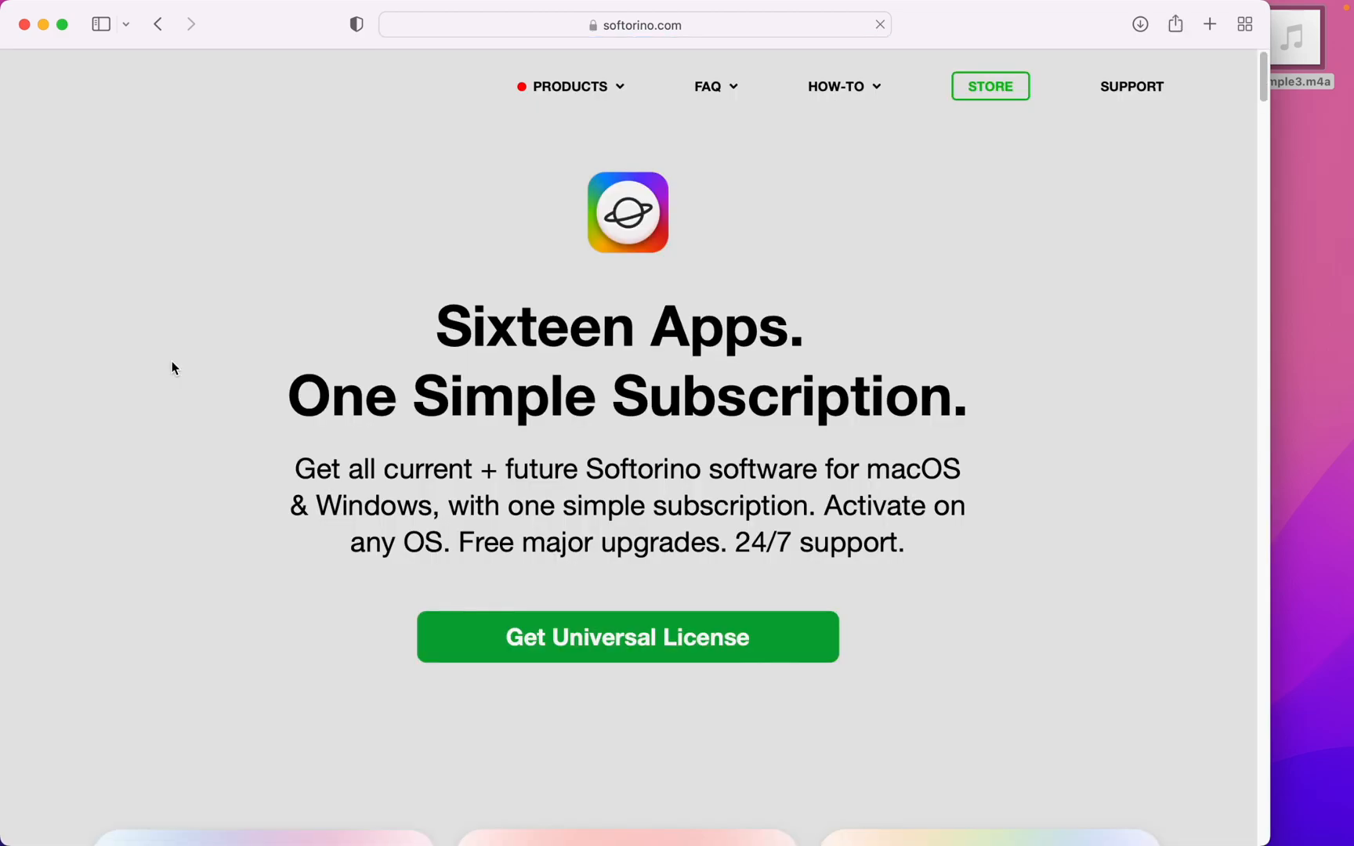
Step: Scroll down through the Universal License app cards
{"action": "scroll", "scroll_direction": "down", "scroll_amount": 3}
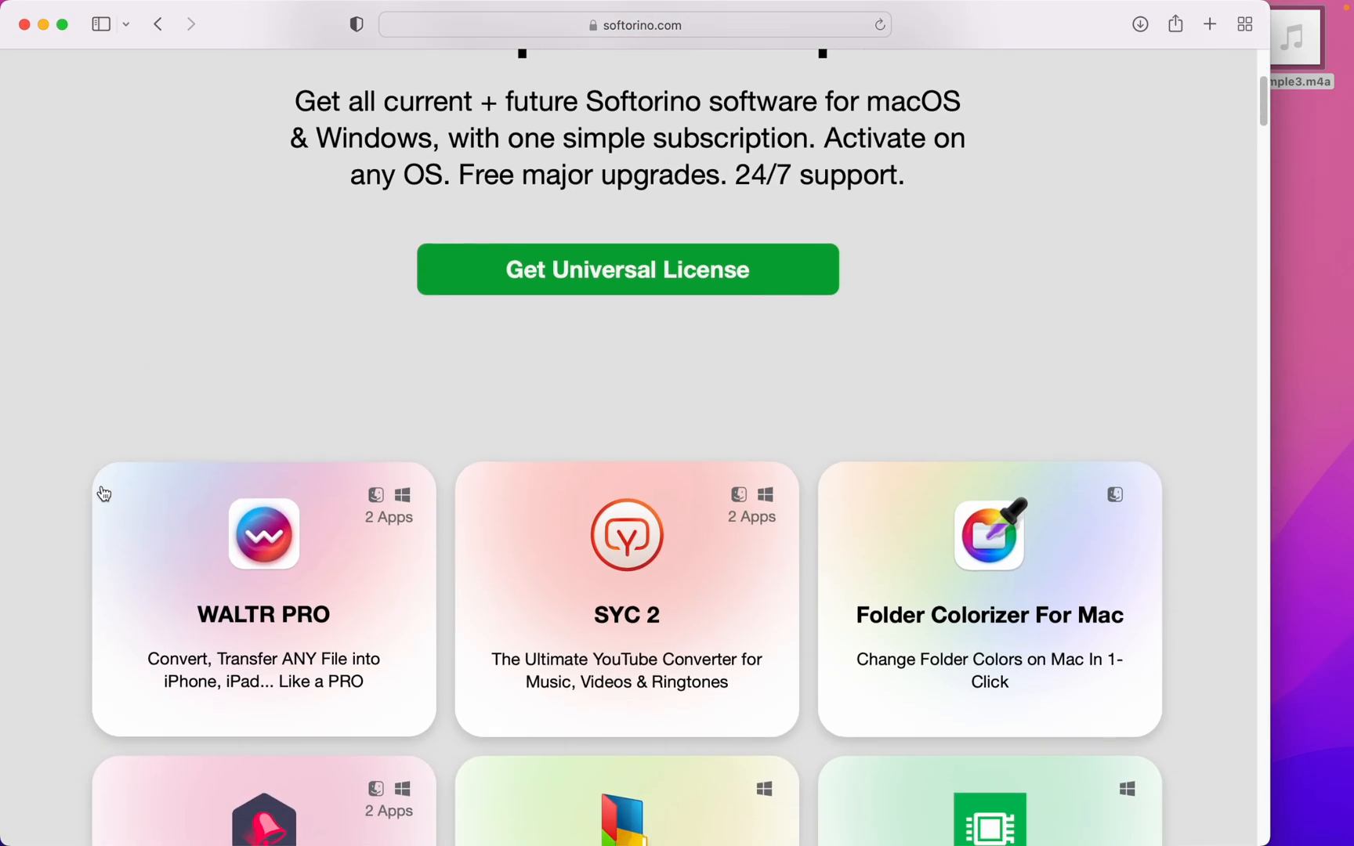
{"action": "scroll", "scroll_direction": "down", "scroll_amount": 3}
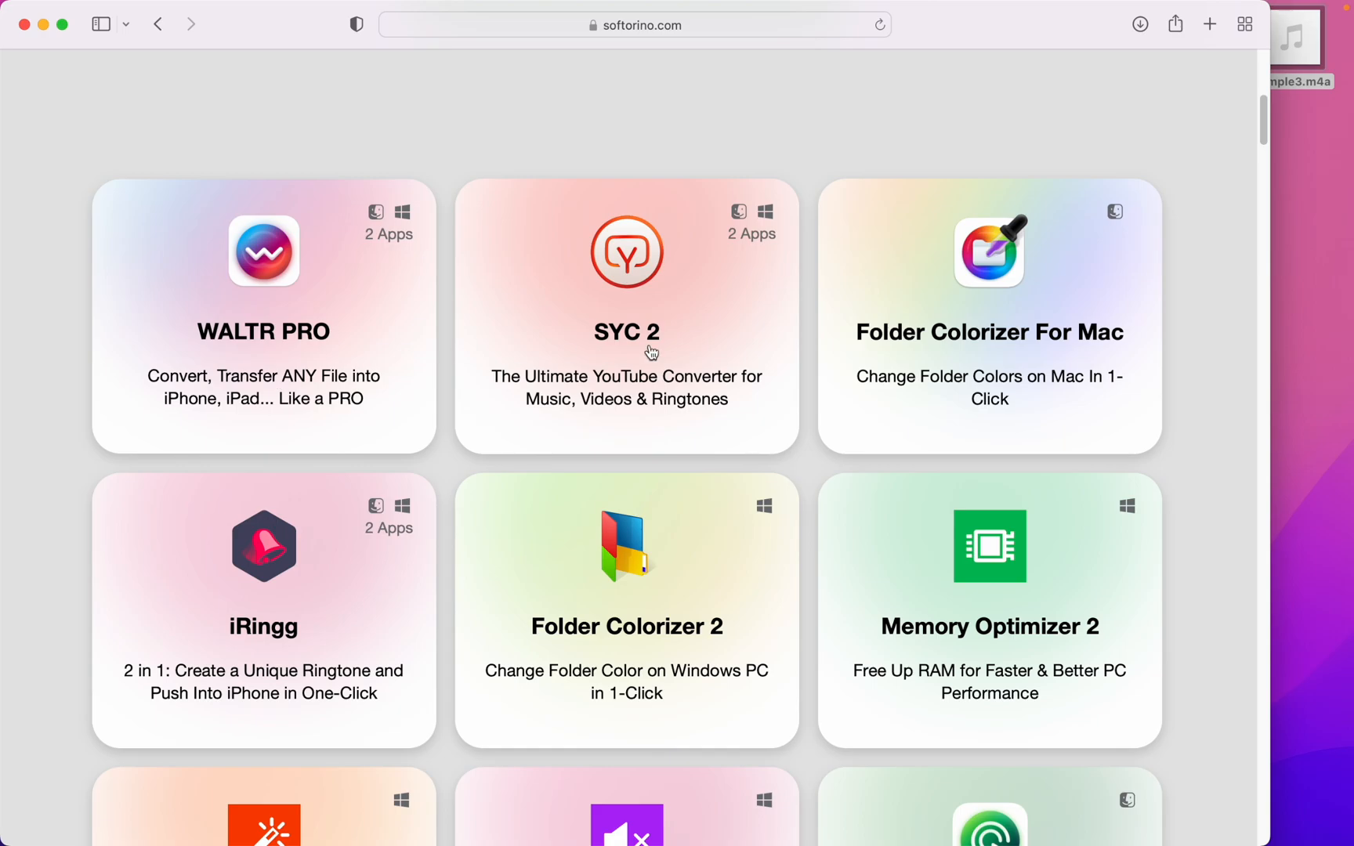
{"action": "mouse_move", "coordinate": [310, 340]}
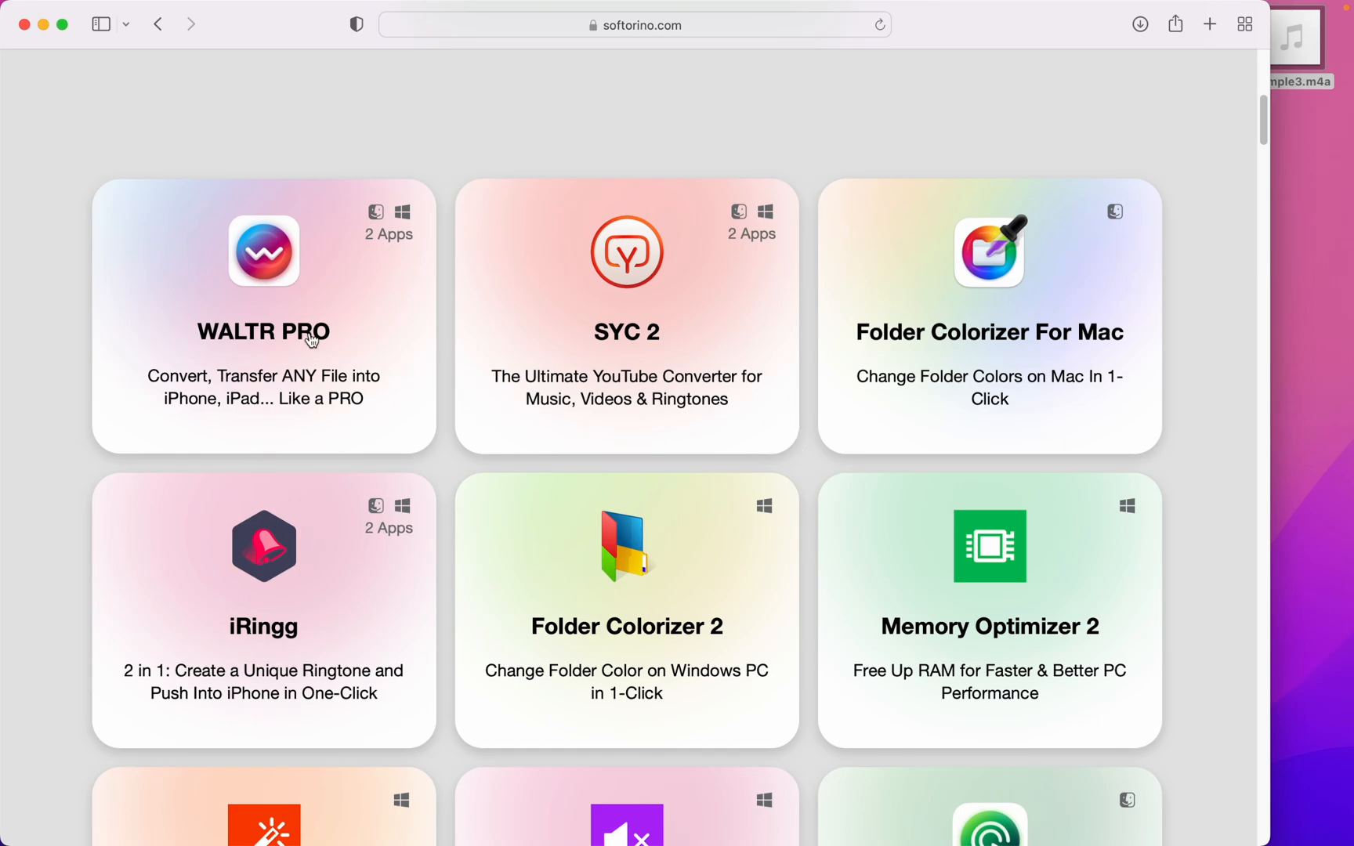
{"action": "mouse_move", "coordinate": [982, 360]}
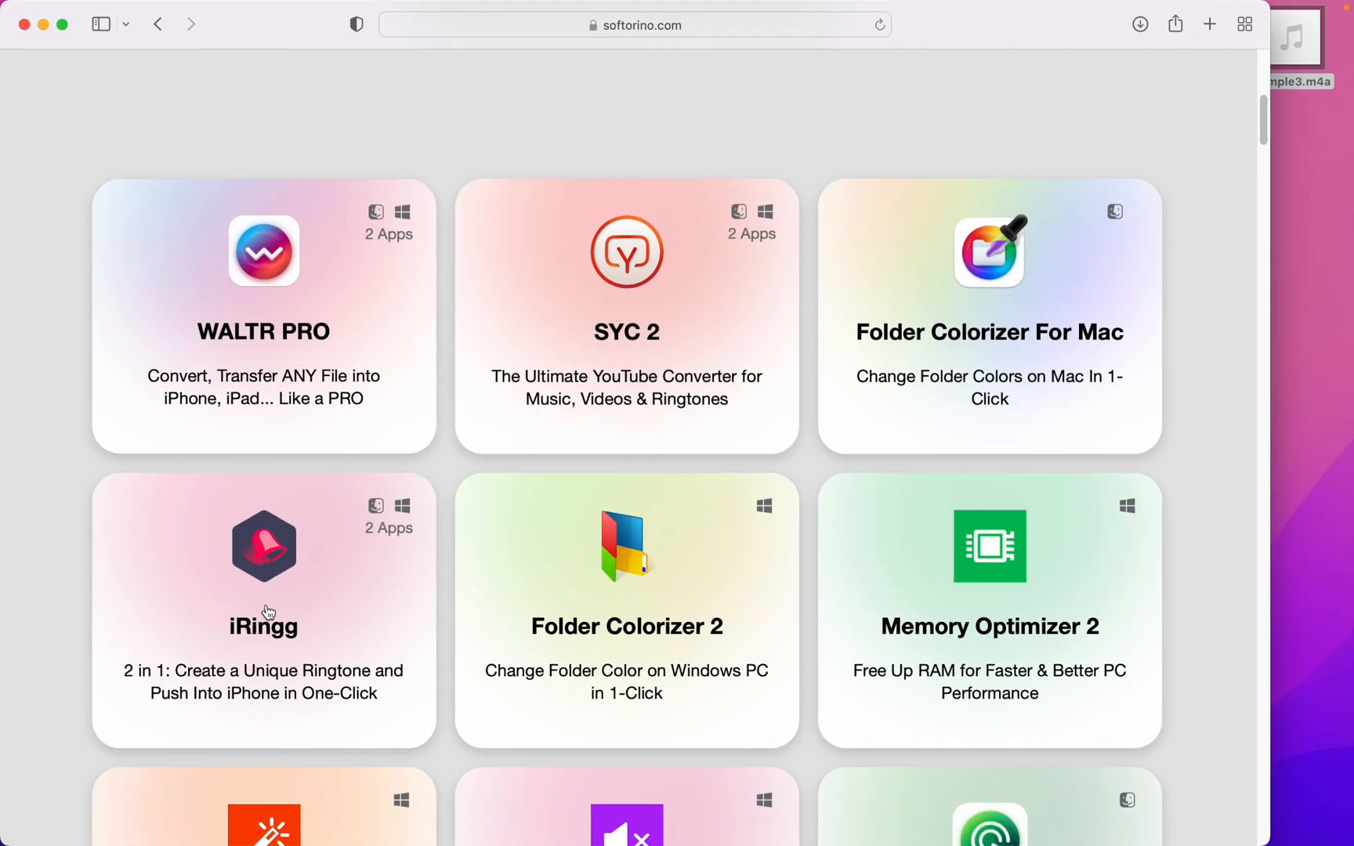
{"action": "scroll", "scroll_direction": "down", "scroll_amount": 3}
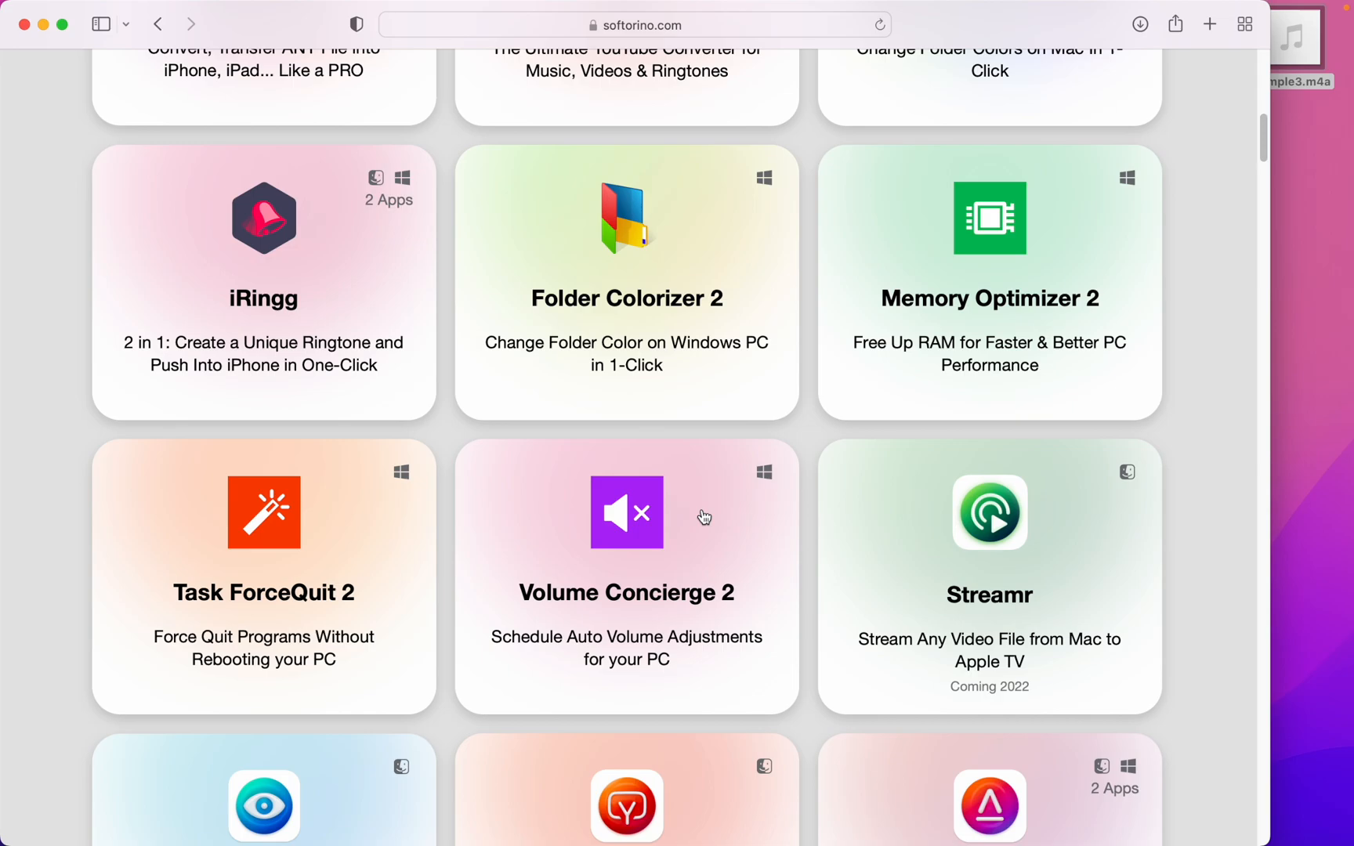
{"action": "scroll", "scroll_direction": "down", "scroll_amount": 3}
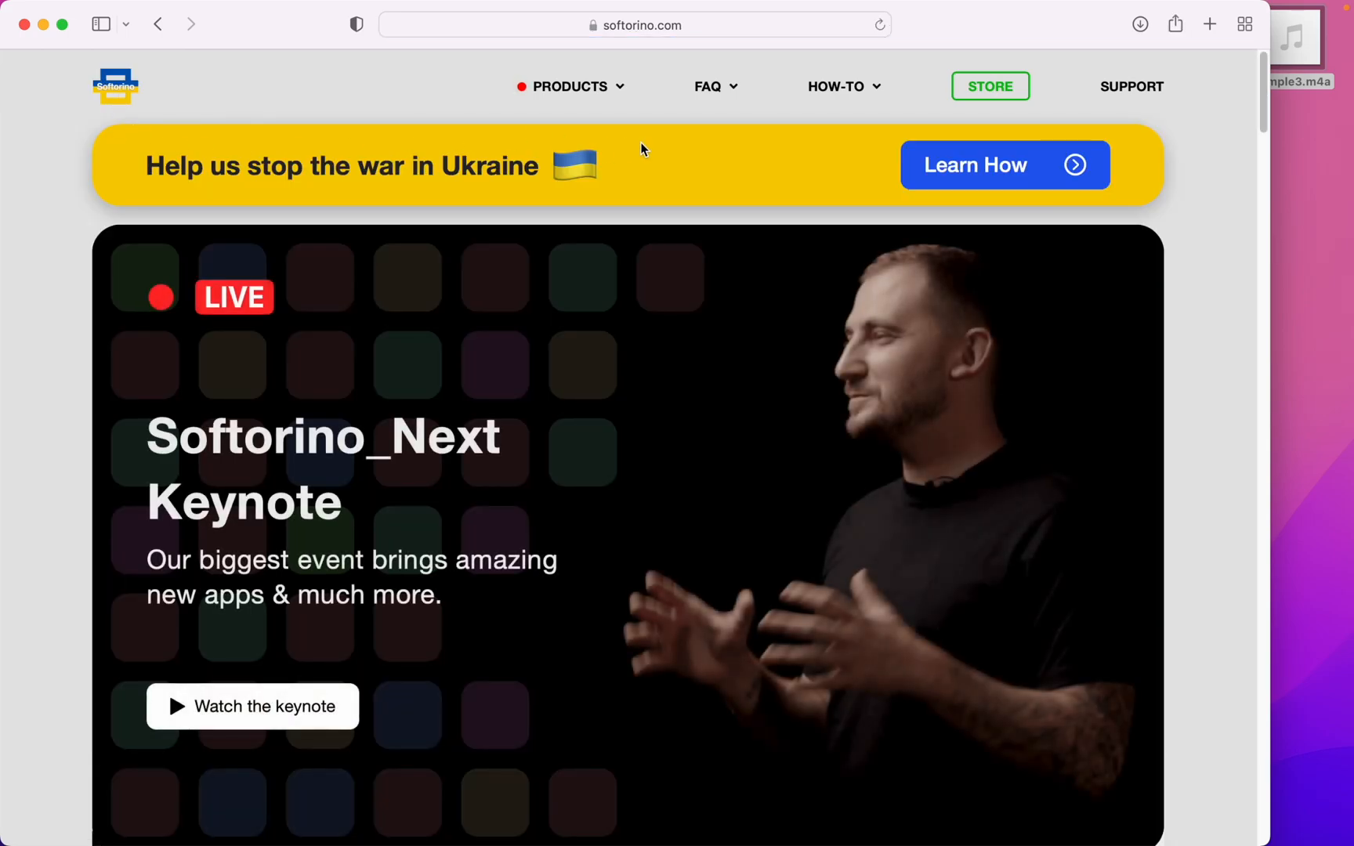
{"action": "mouse_move", "coordinate": [960, 175]}
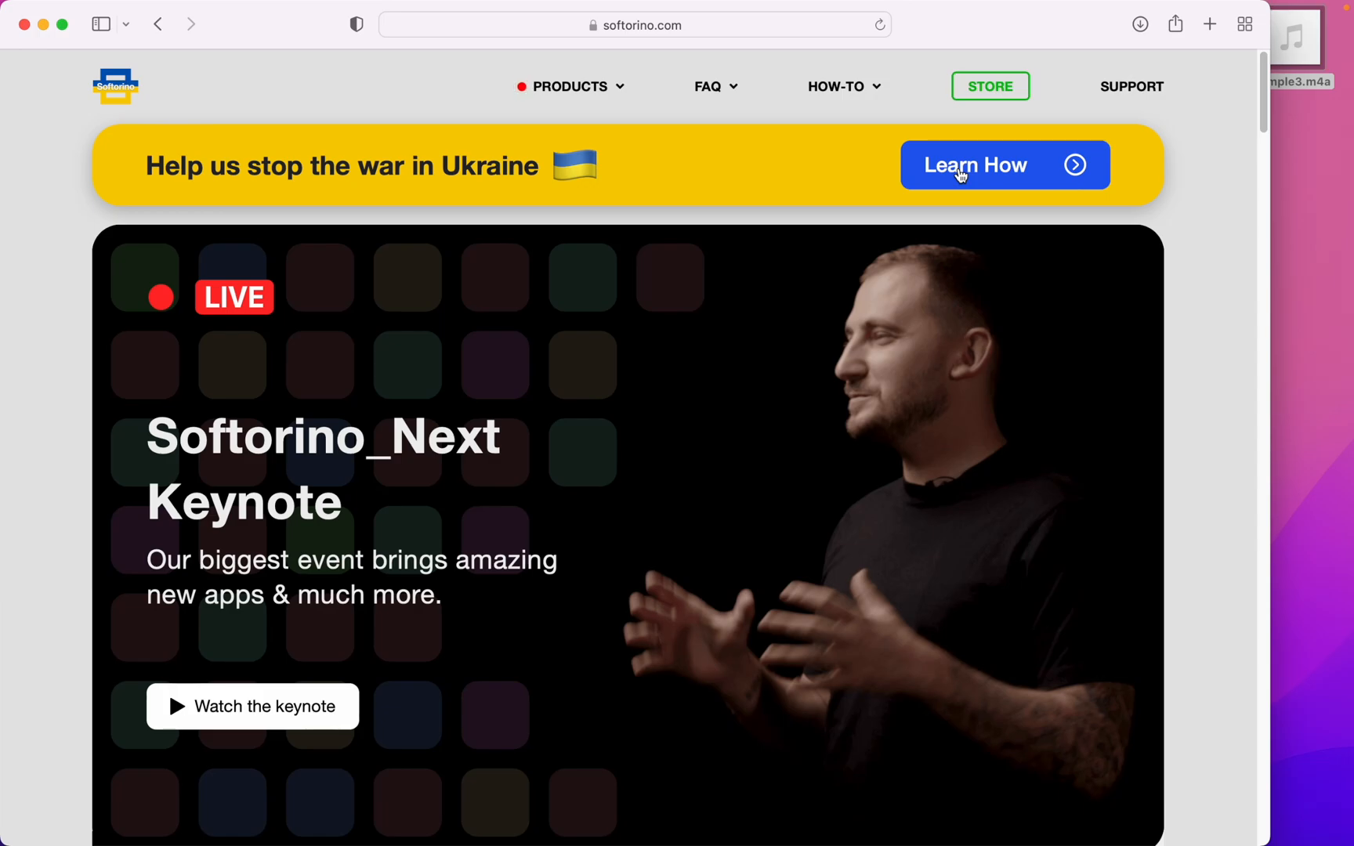
Step: Open the Ukraine banner's Learn How page and scroll to the fundraising campaign
{"action": "left_click", "coordinate": [975, 165]}
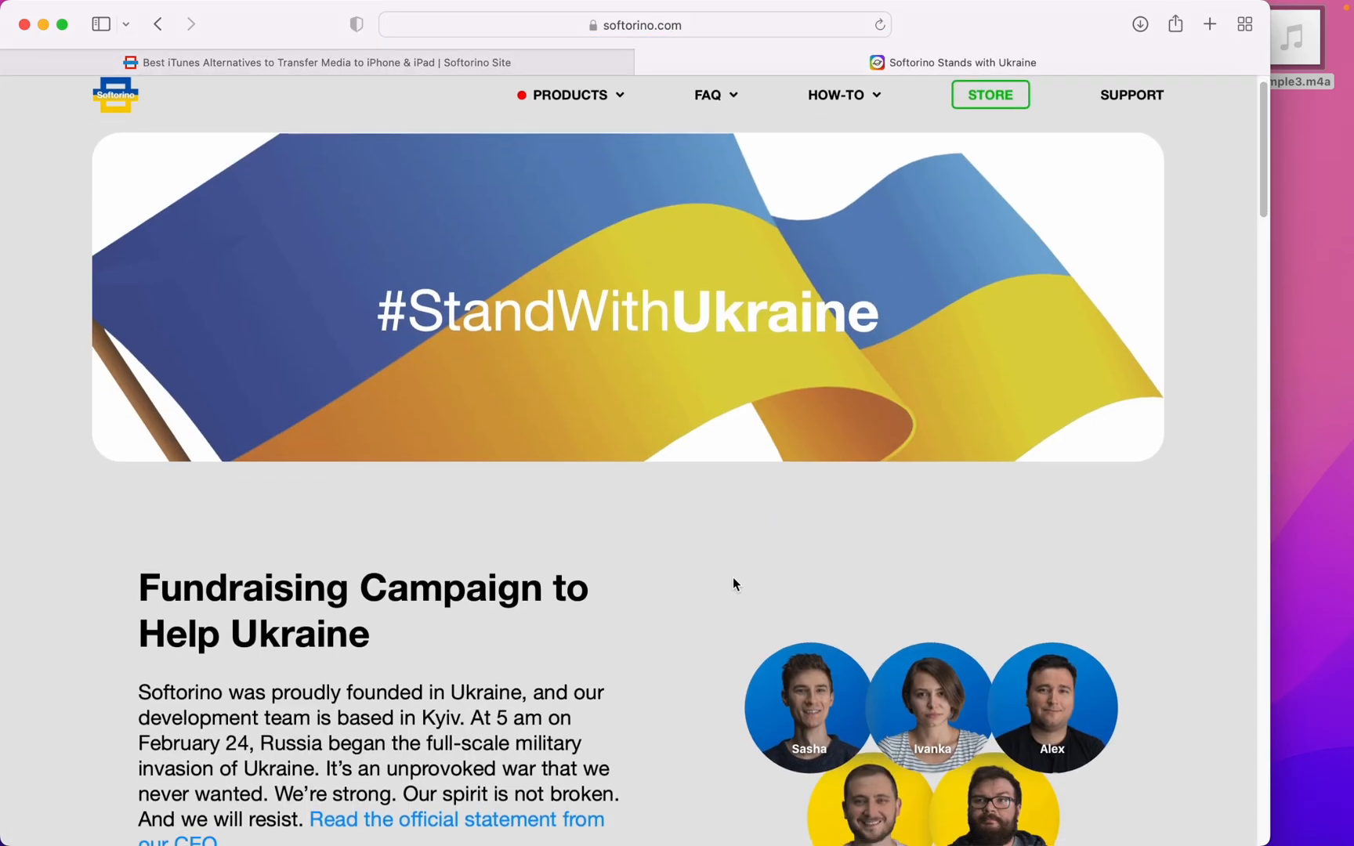
{"action": "scroll", "scroll_direction": "down", "scroll_amount": 3}
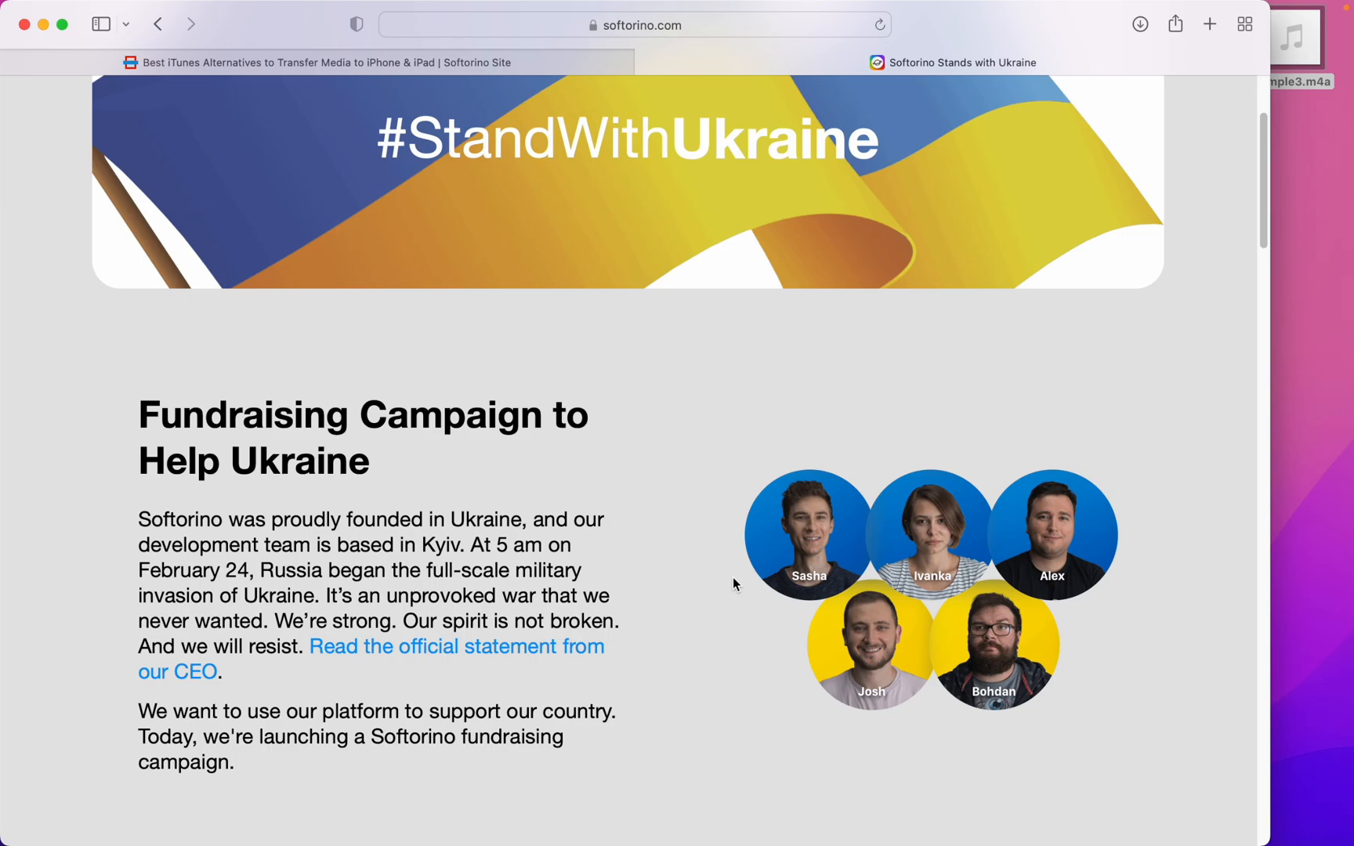